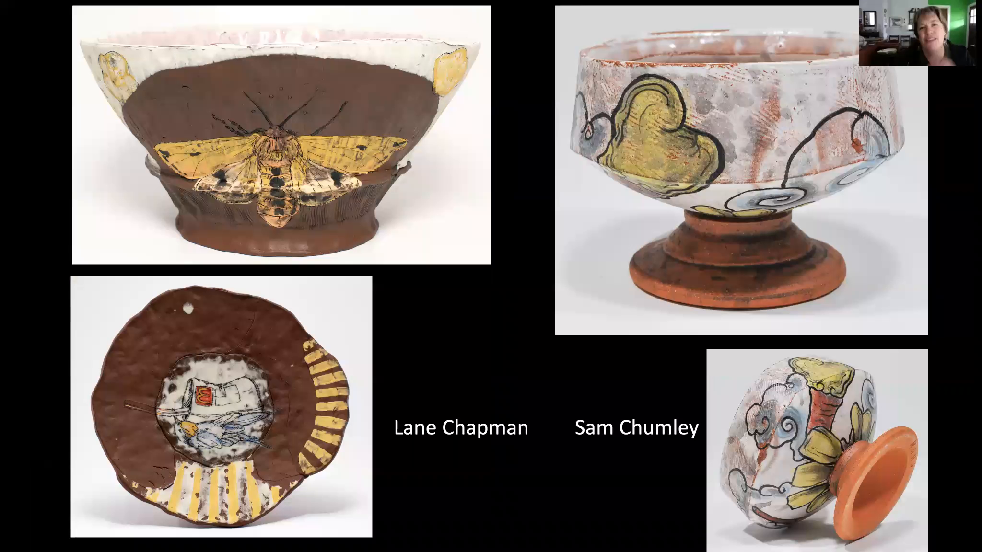
Step: Advance through the remaining slides of paired ceramic works during the talk
key("Right")
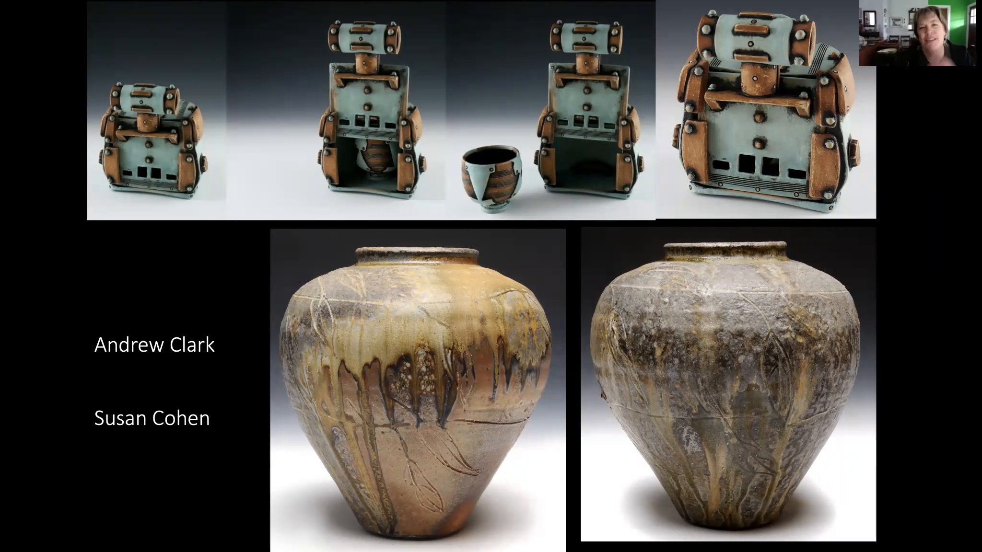
key("Right")
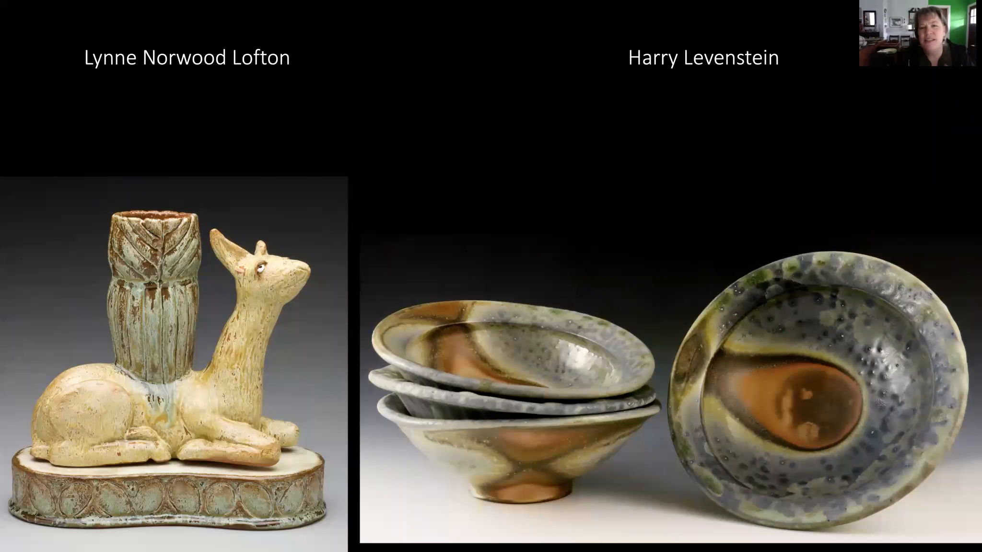
key("Right")
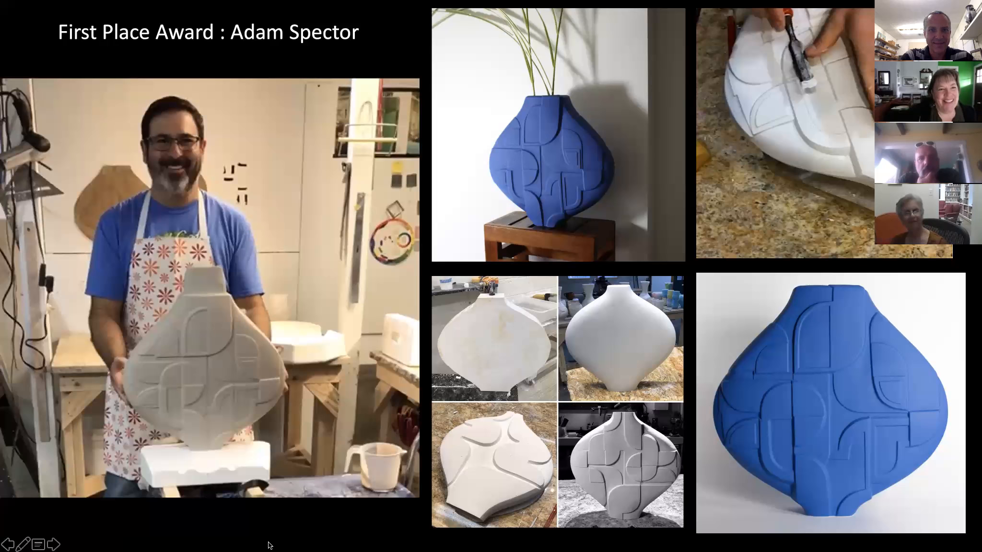
Step: Reach the closing thank-you slide and exit the slideshow to Normal view on slide 60
left_click(63, 542)
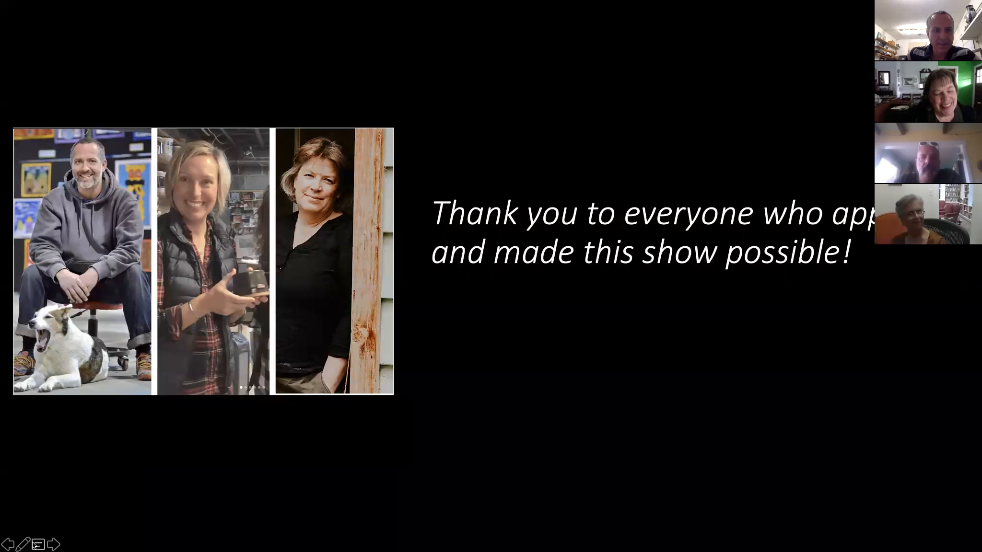
right_click(34, 543)
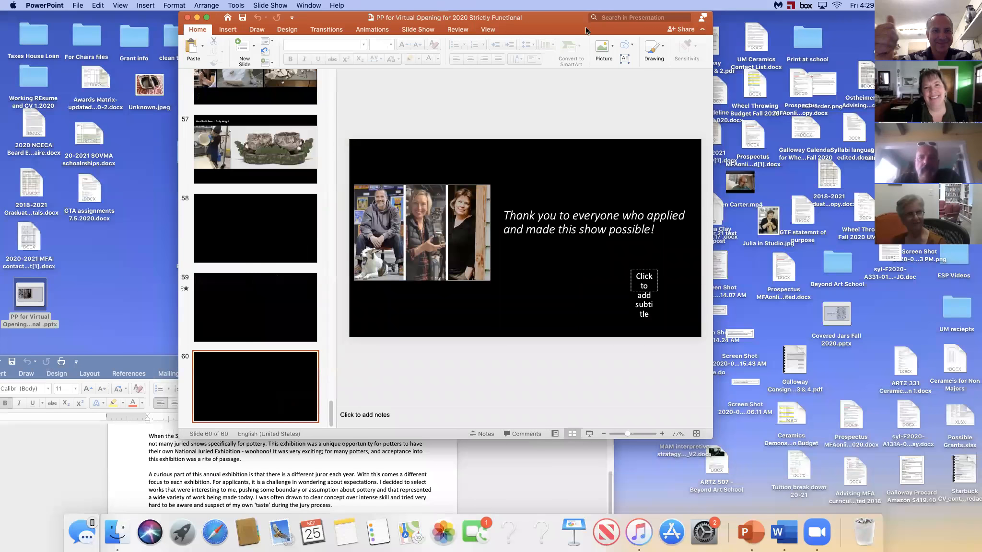
left_click(532, 433)
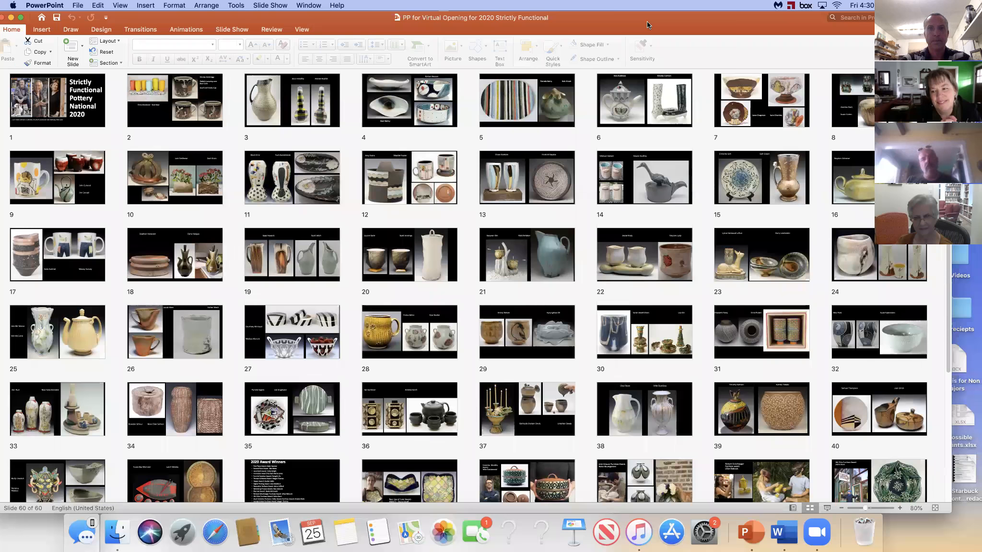
mouse_move(656, 5)
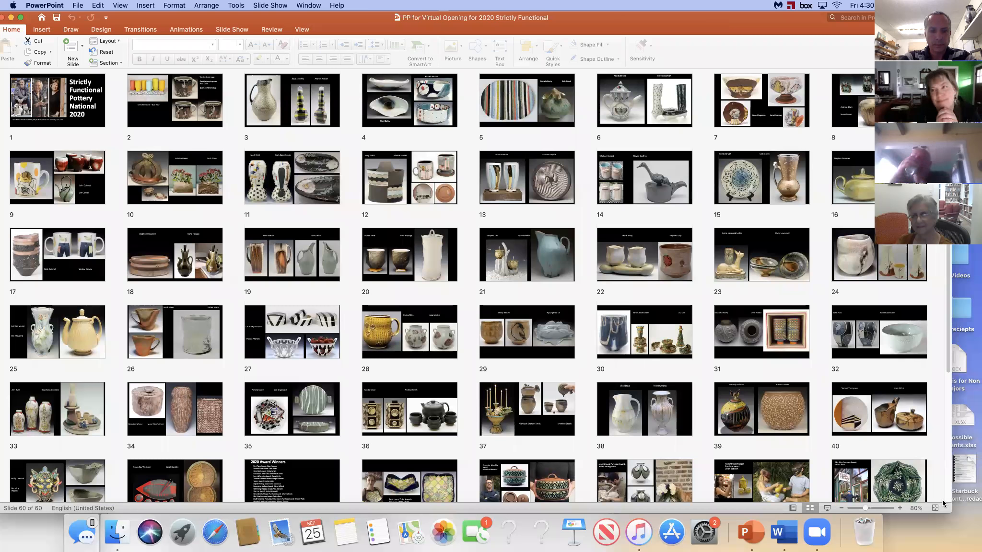
left_click(842, 508)
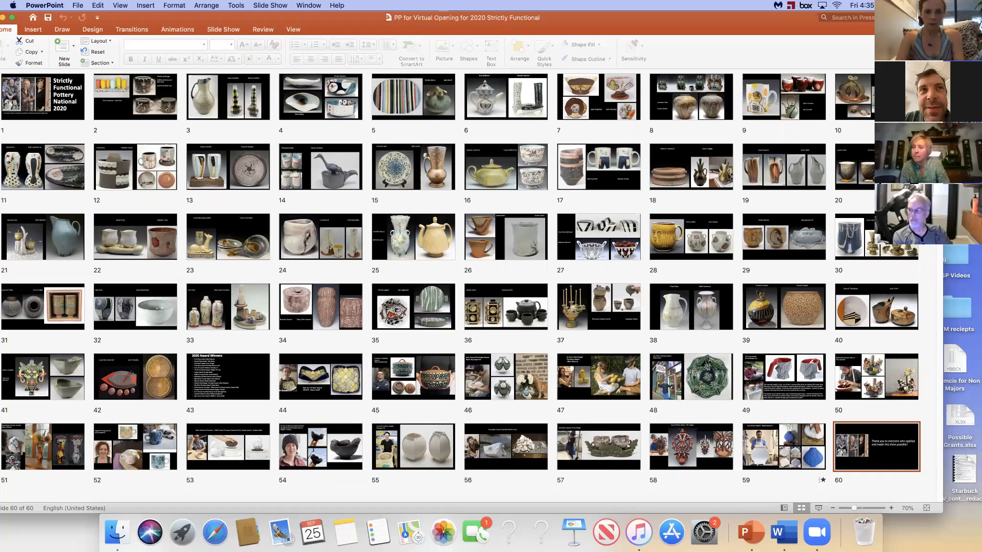
mouse_move(881, 456)
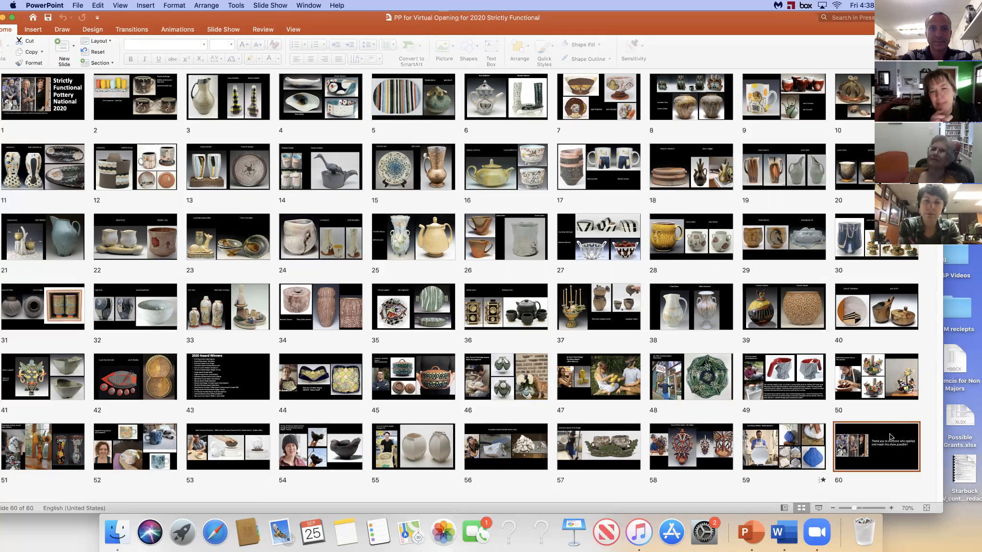
mouse_move(747, 398)
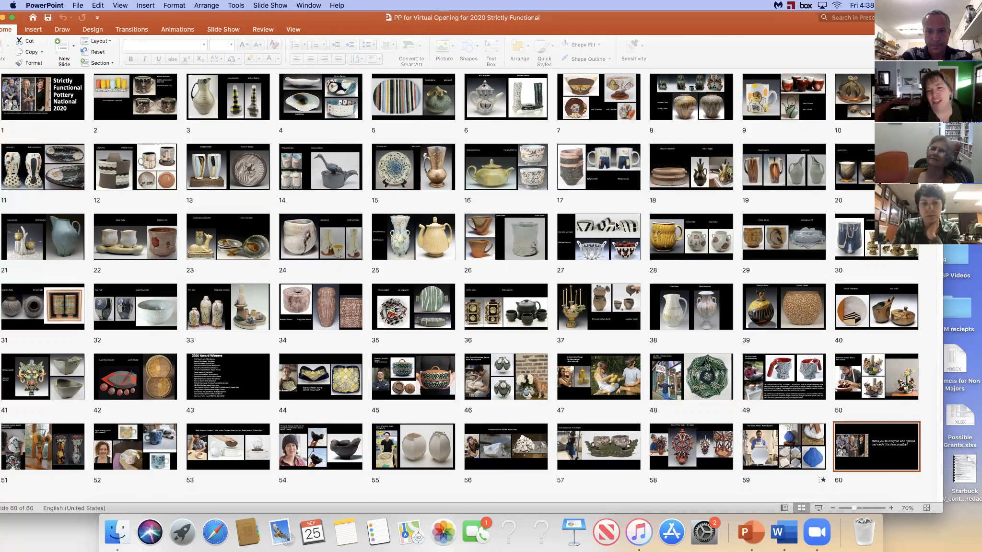
mouse_move(629, 182)
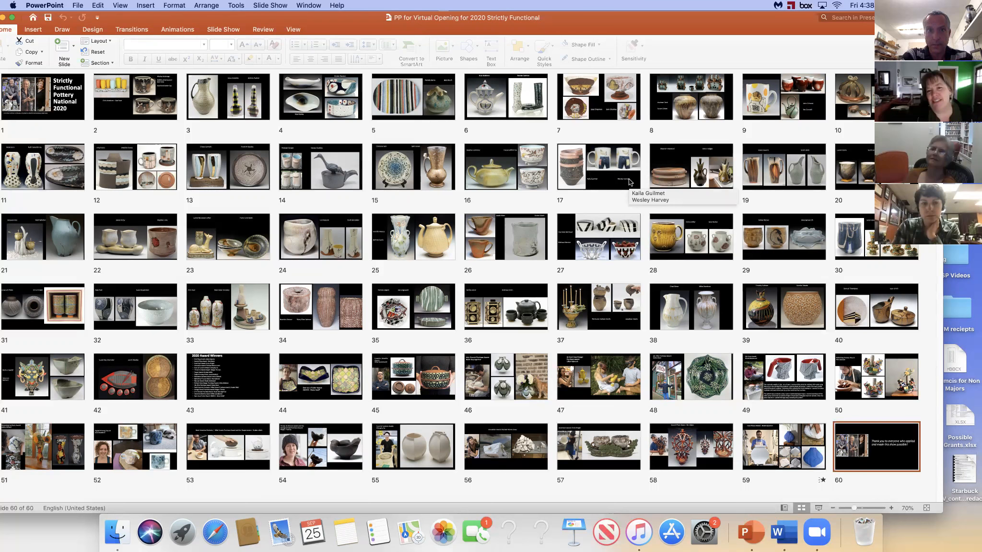
mouse_move(616, 142)
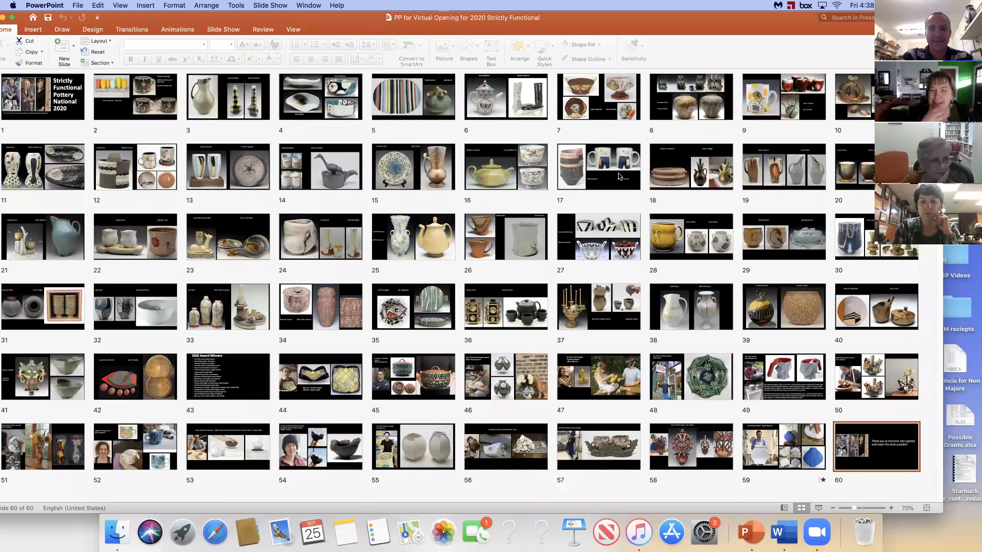
mouse_move(915, 490)
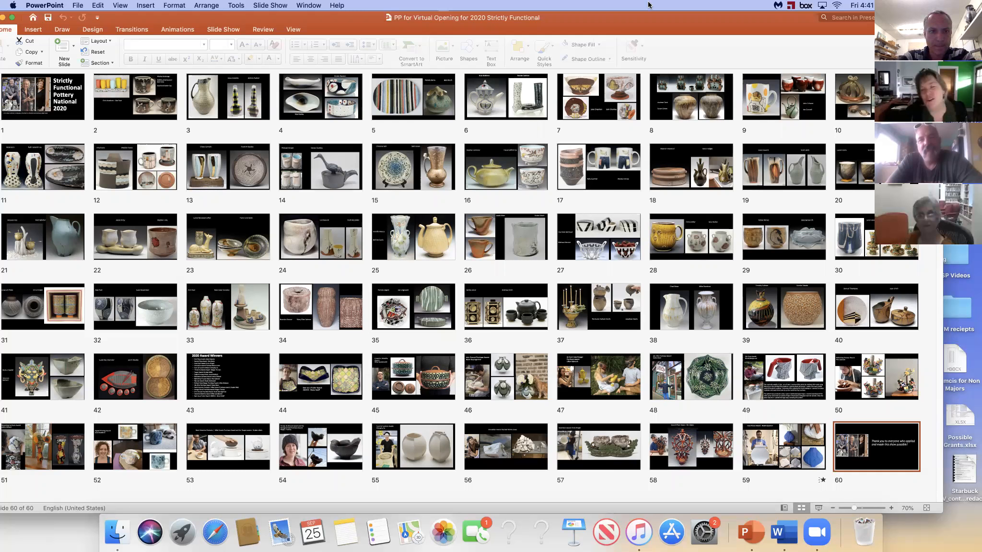
mouse_move(803, 36)
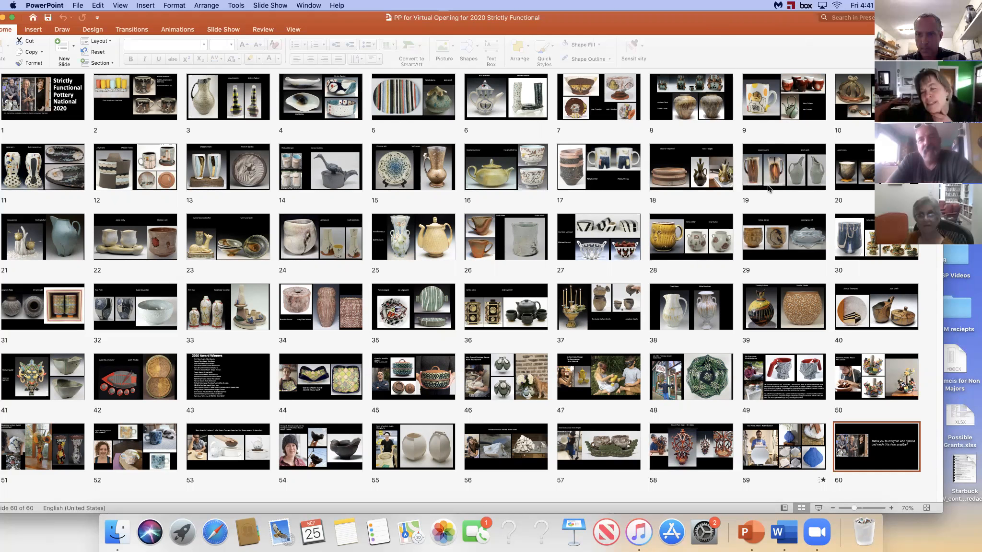
mouse_move(757, 157)
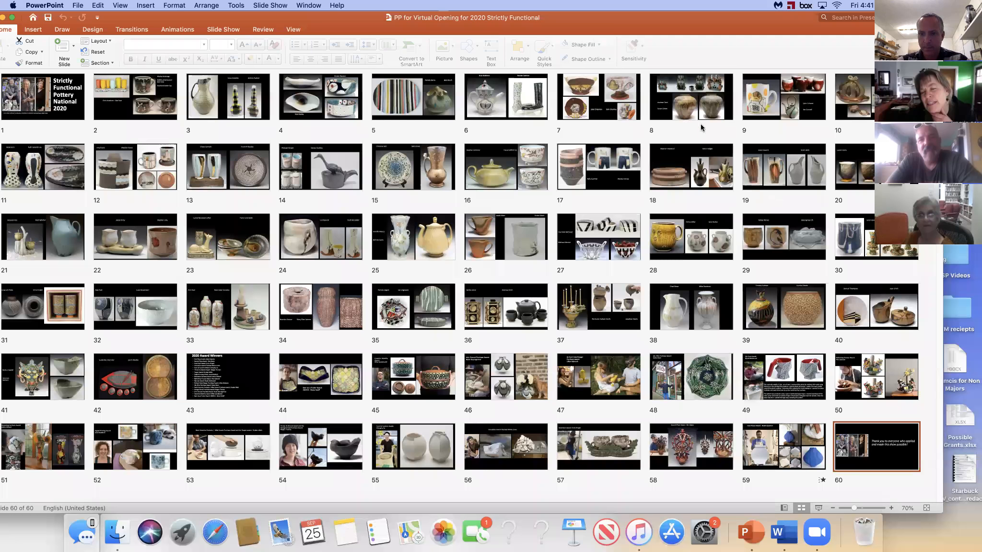
mouse_move(653, 4)
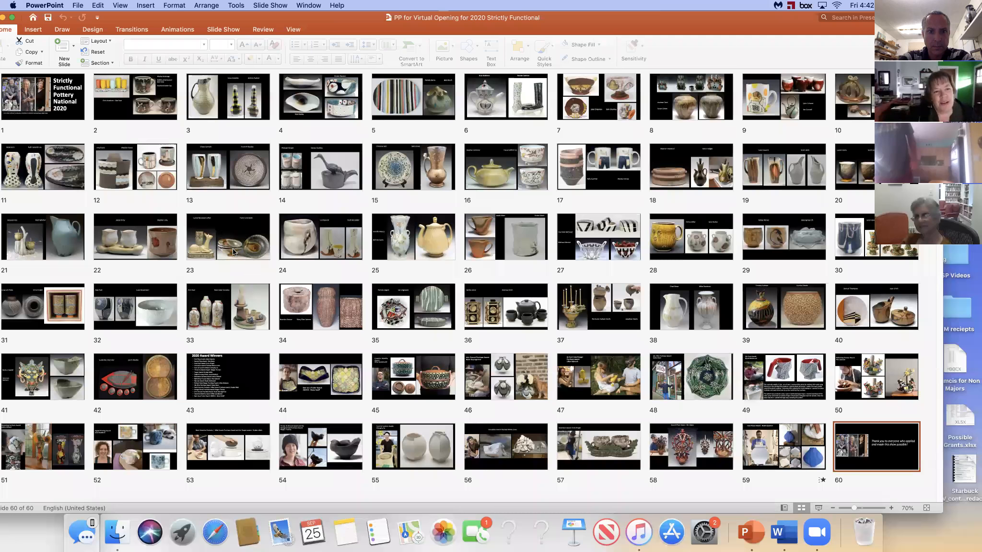
mouse_move(261, 279)
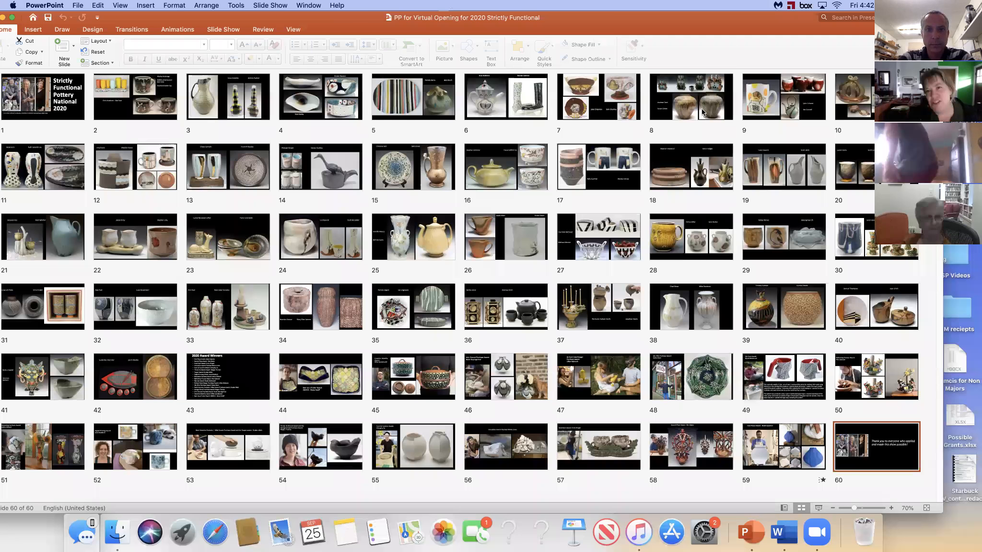
mouse_move(228, 236)
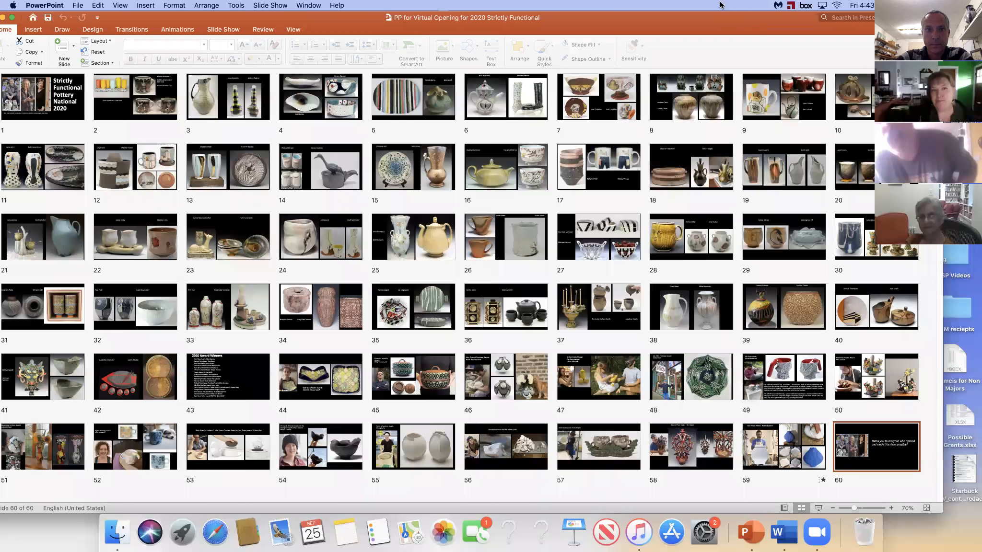
mouse_move(712, 6)
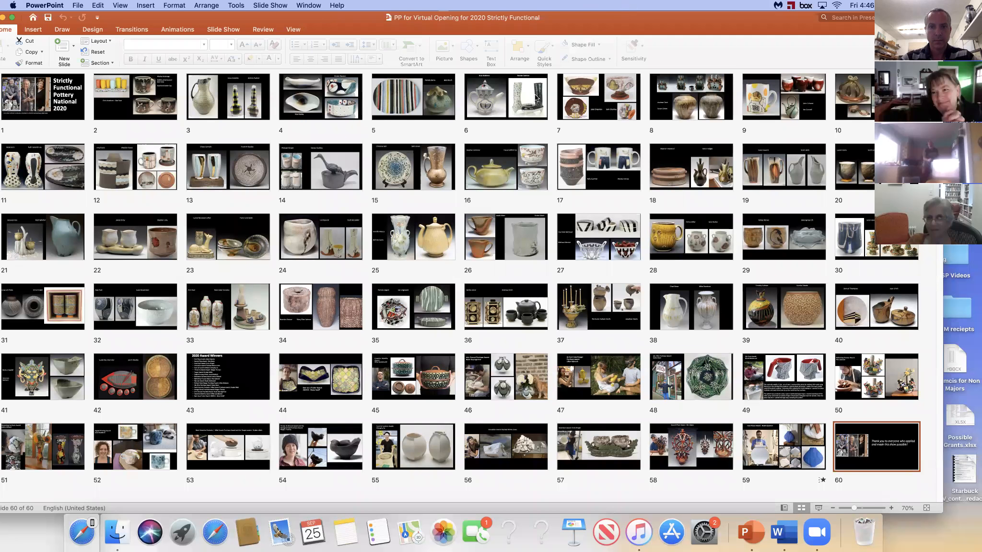
mouse_move(598, 97)
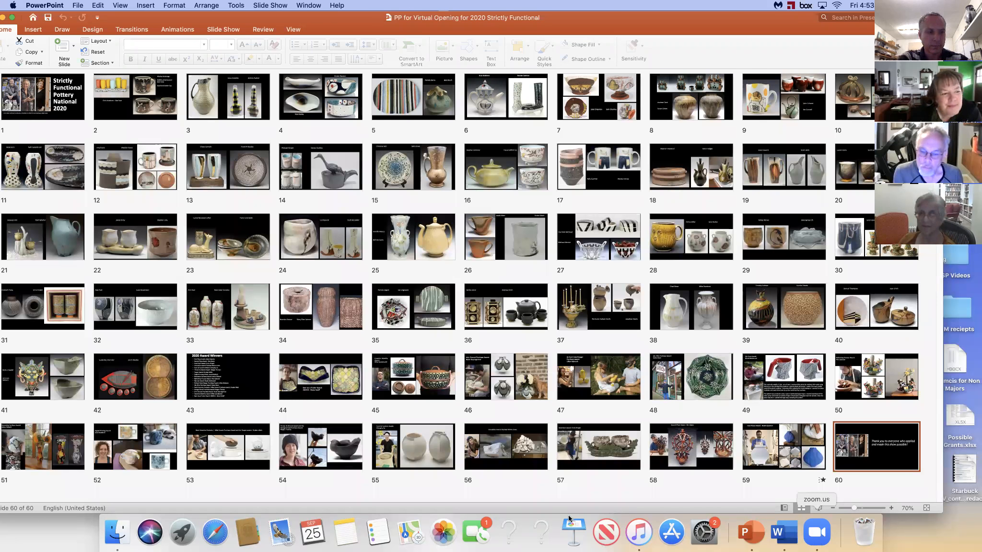
mouse_move(472, 454)
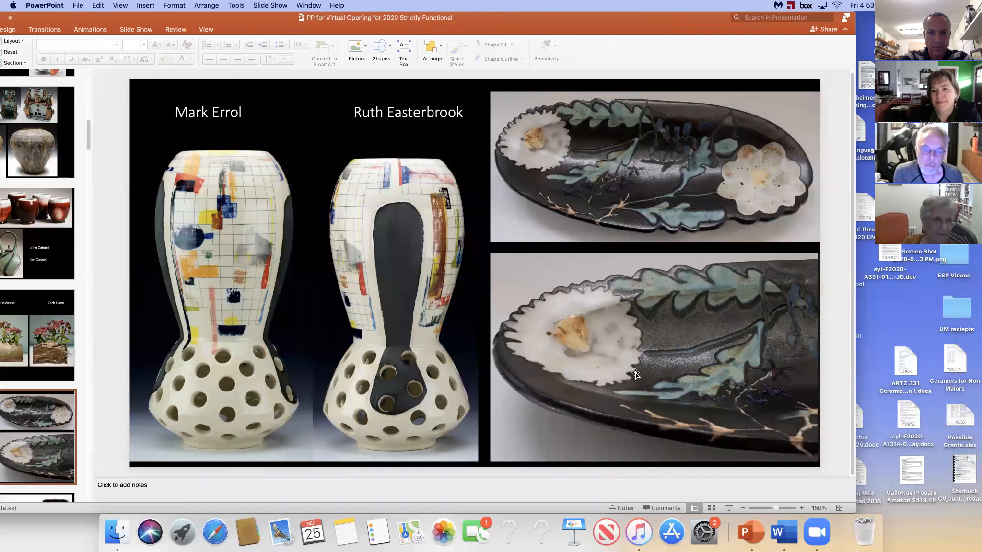
mouse_move(544, 481)
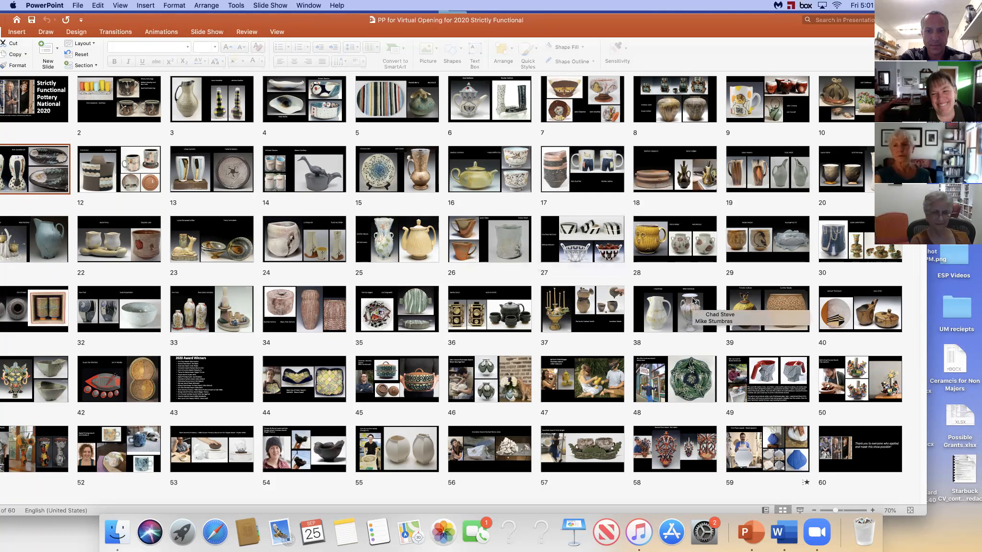
mouse_move(810, 491)
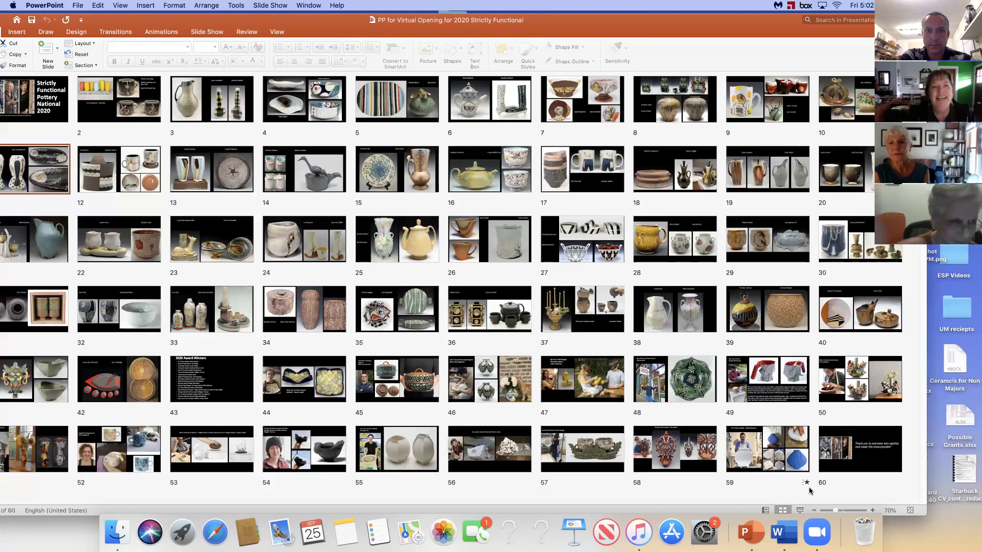
mouse_move(491, 384)
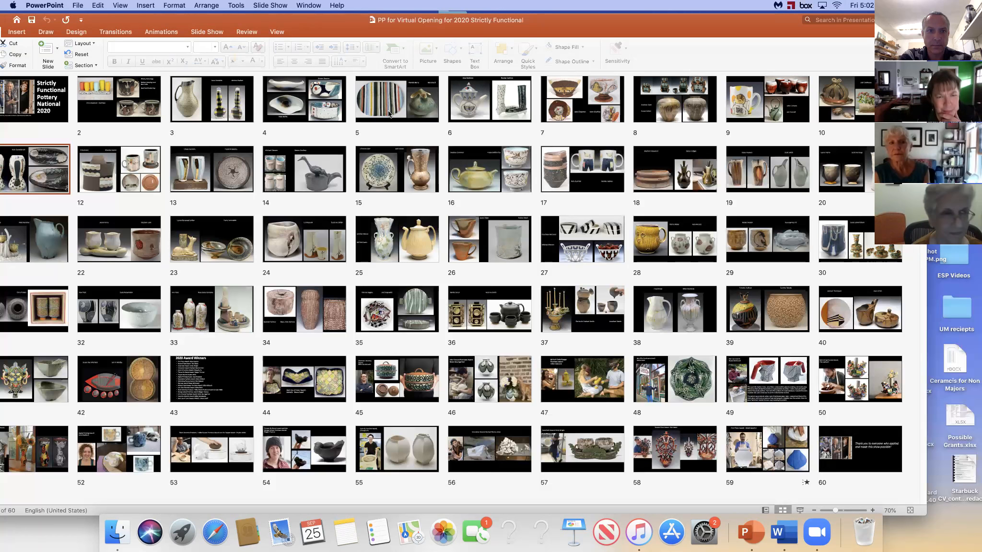
mouse_move(396, 100)
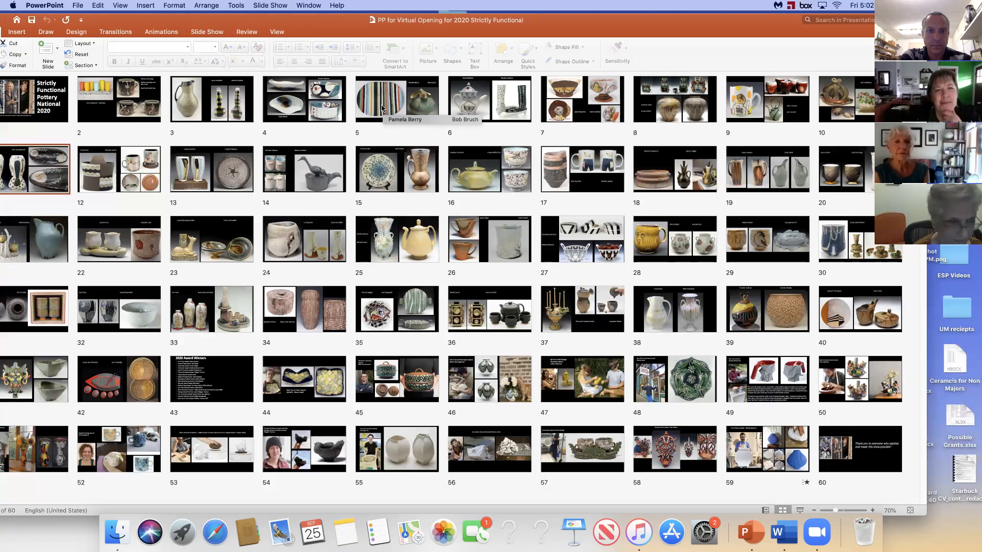